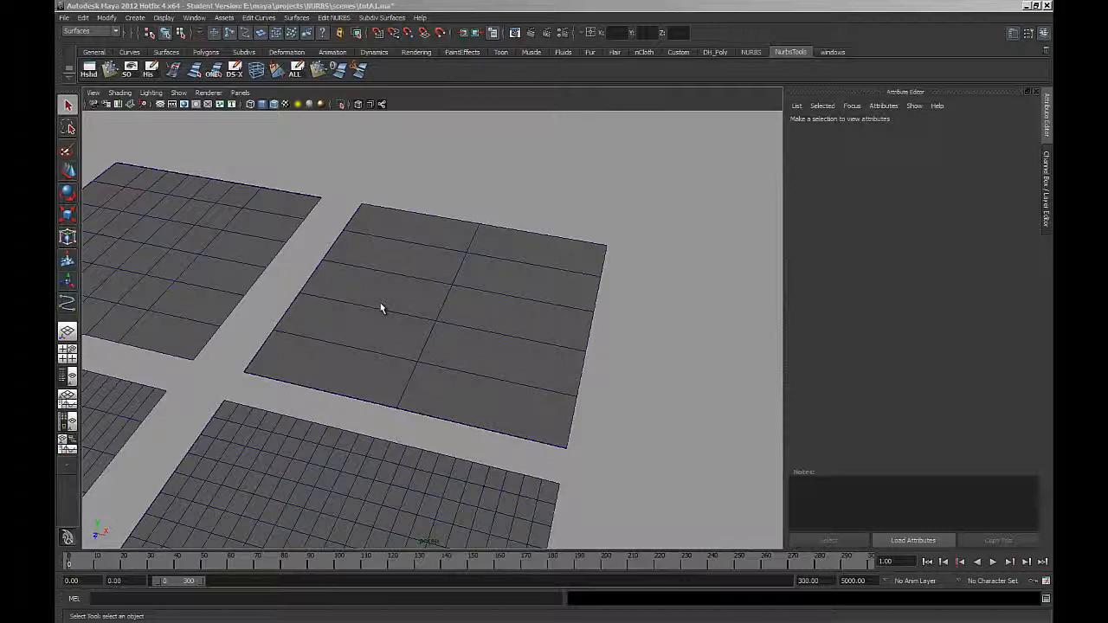
Select the 2x5-span NURBS plane so its surface attributes load in the Attribute Editor.
{"action": "left_click", "coordinate": [381, 308]}
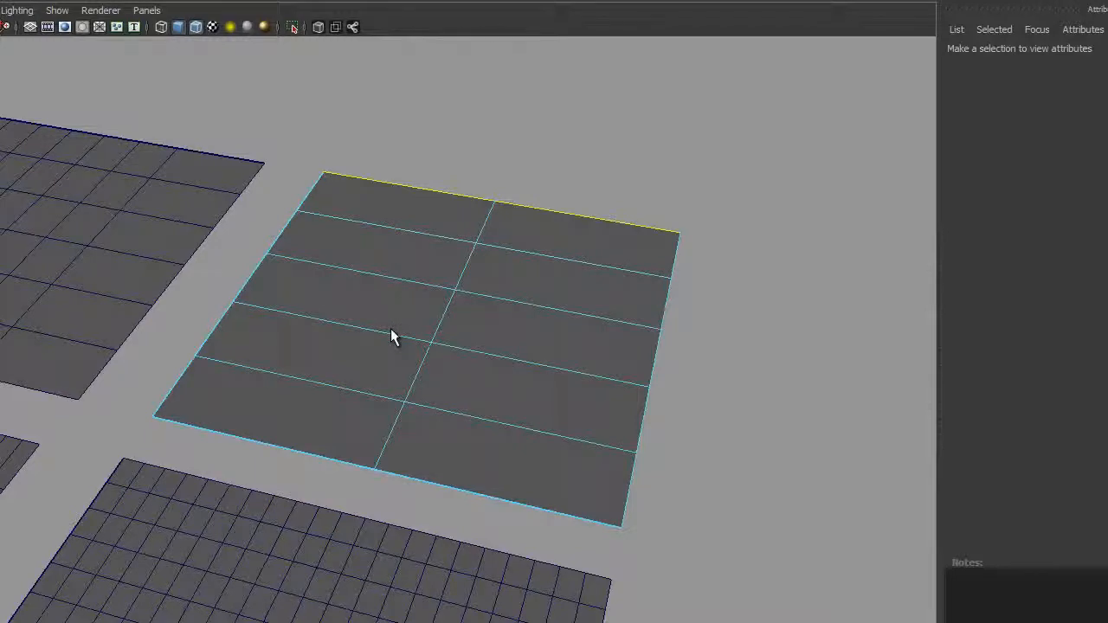
{"action": "left_click", "coordinate": [419, 321]}
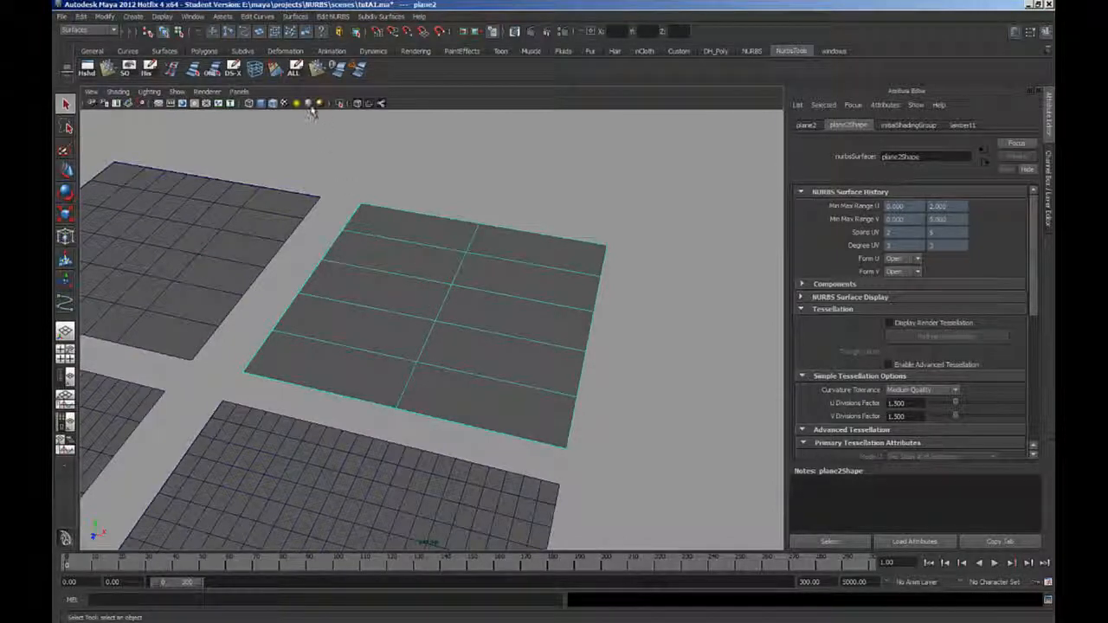
{"action": "left_click", "coordinate": [175, 73]}
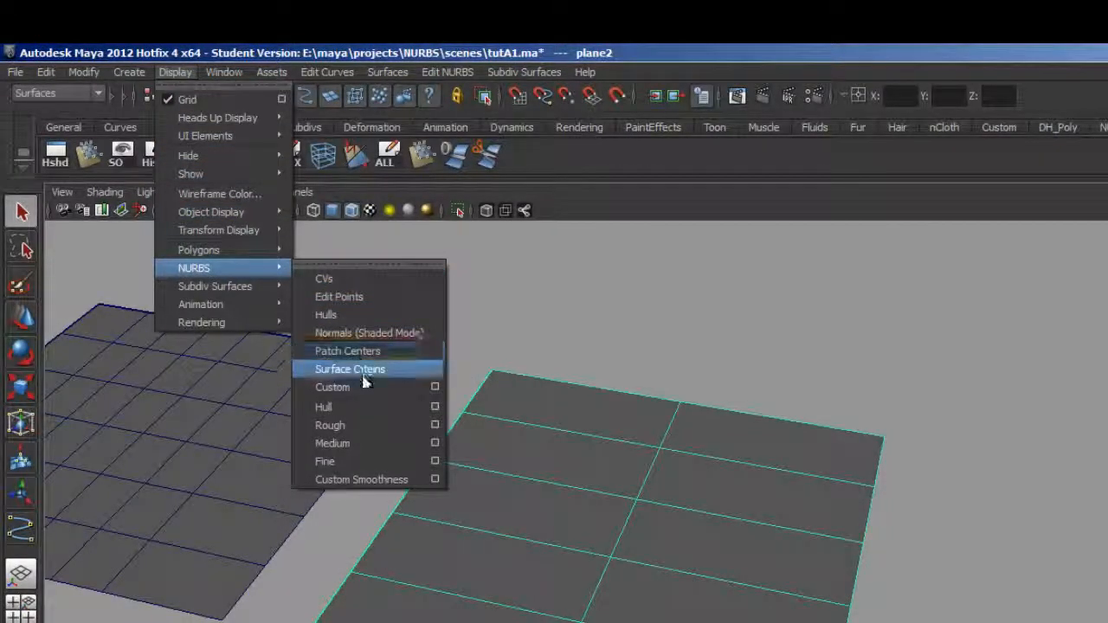
{"action": "left_click", "coordinate": [350, 368]}
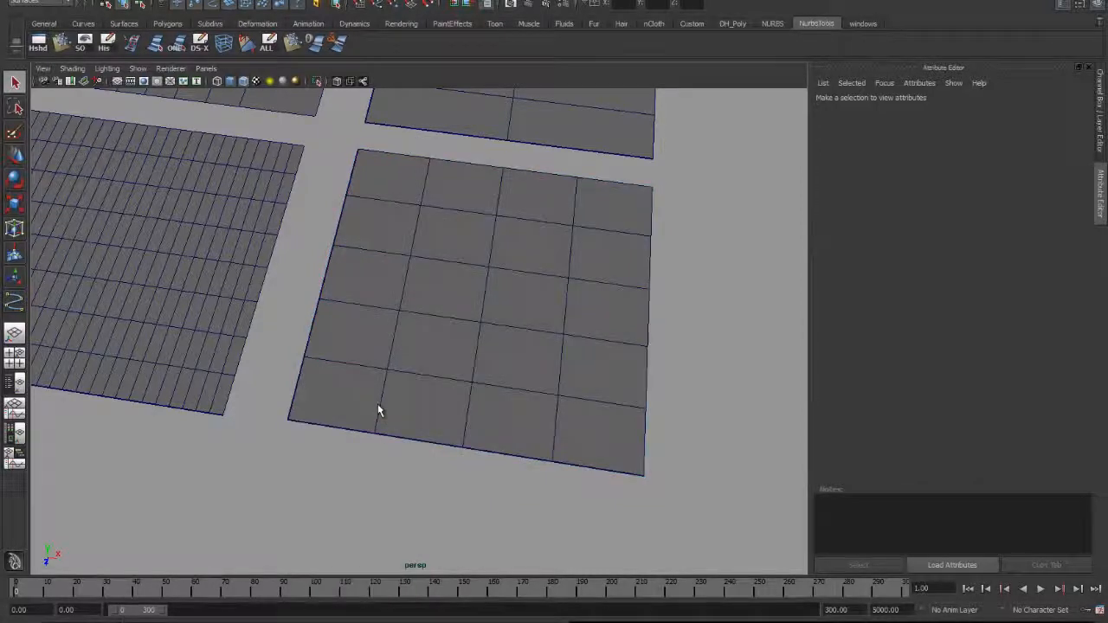
{"action": "left_click", "coordinate": [468, 303]}
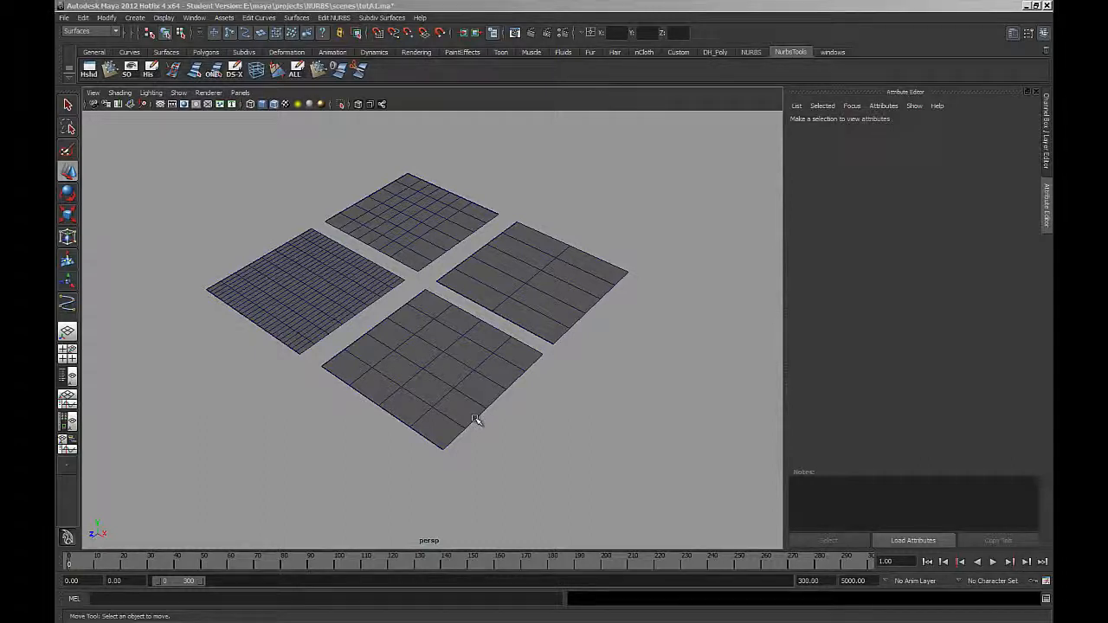
{"action": "mouse_move", "coordinate": [369, 461]}
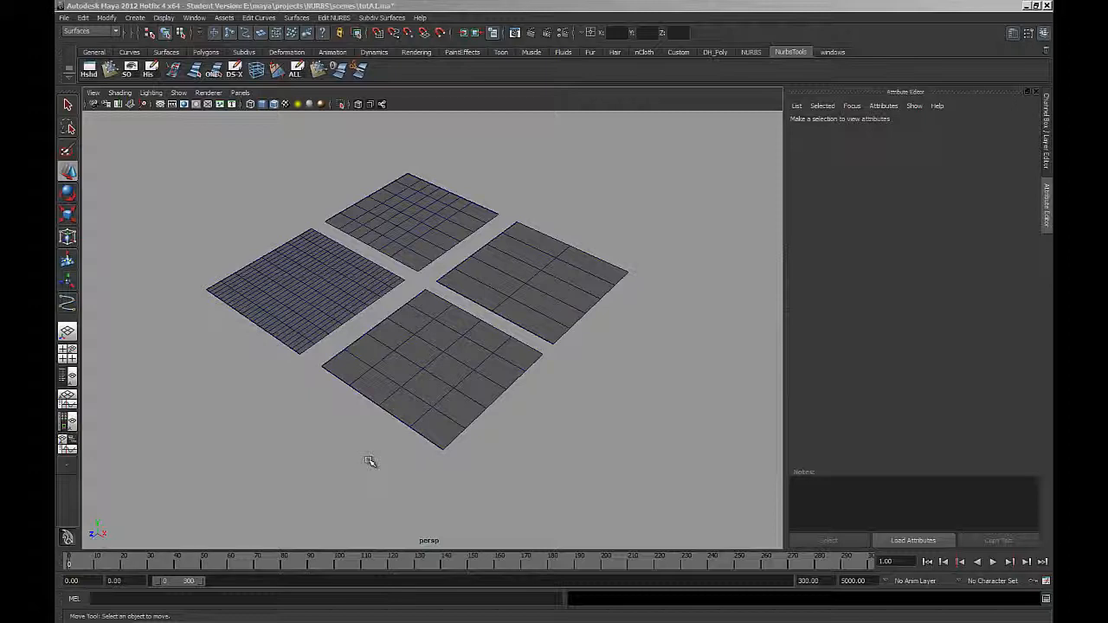
Turn on NURBS Surface Origins display so each plane shows its U/V origin axes.
{"action": "left_click", "coordinate": [433, 381]}
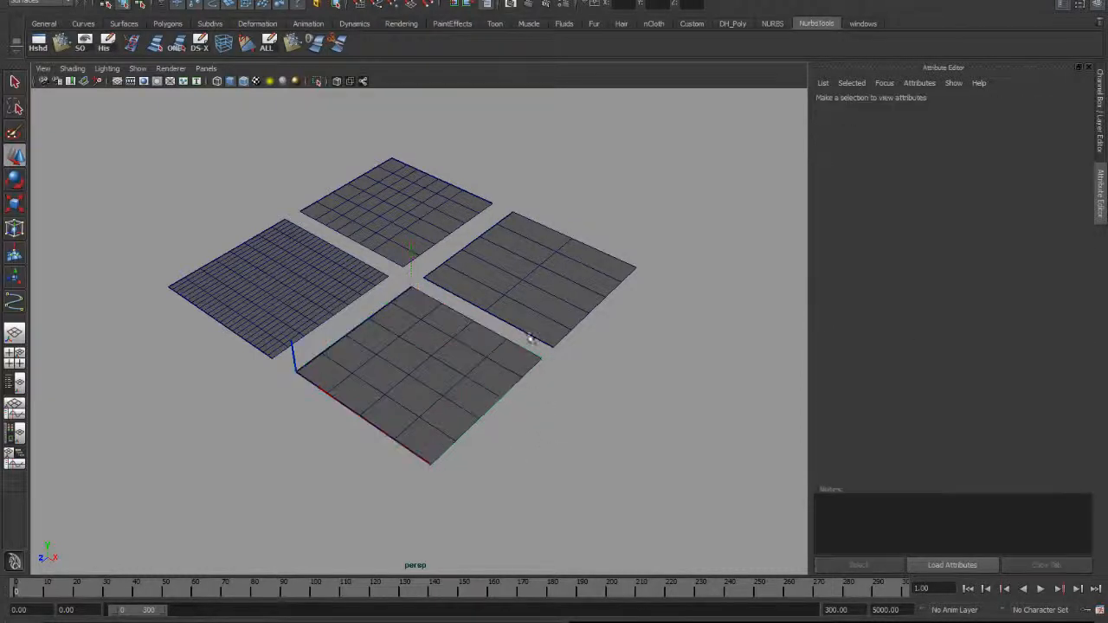
{"action": "left_click", "coordinate": [537, 260]}
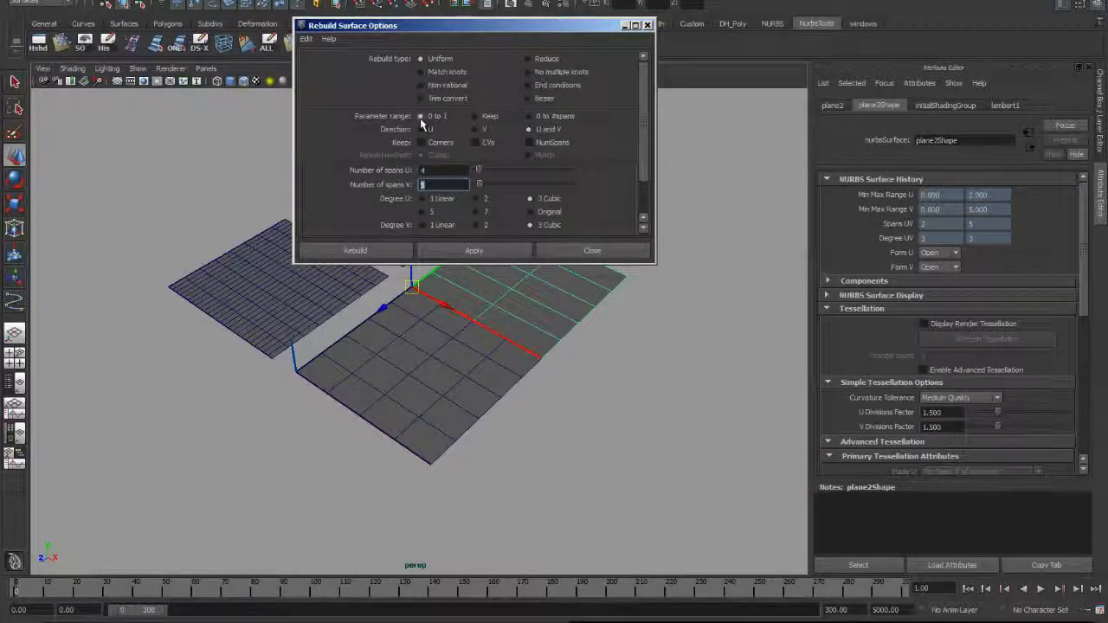
Set the Rebuild Surface parameter range to 0 to 1 for the two chosen planes.
{"action": "left_click", "coordinate": [355, 249]}
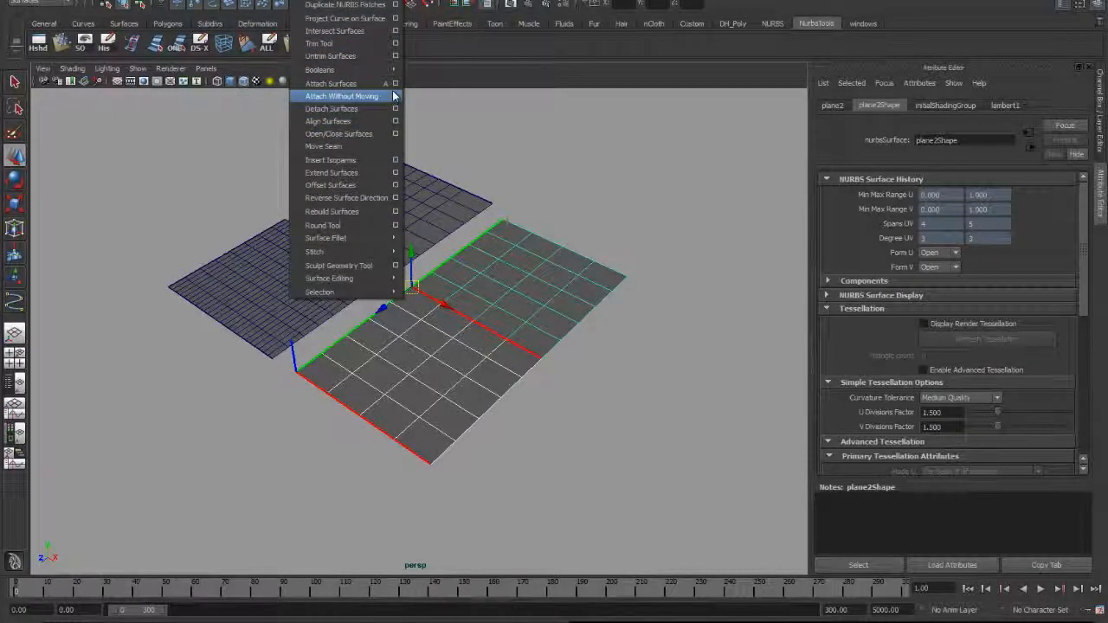
Attach the two rebuilt planes without moving, using Blend with an adjusted blend bias.
{"action": "left_click", "coordinate": [395, 83]}
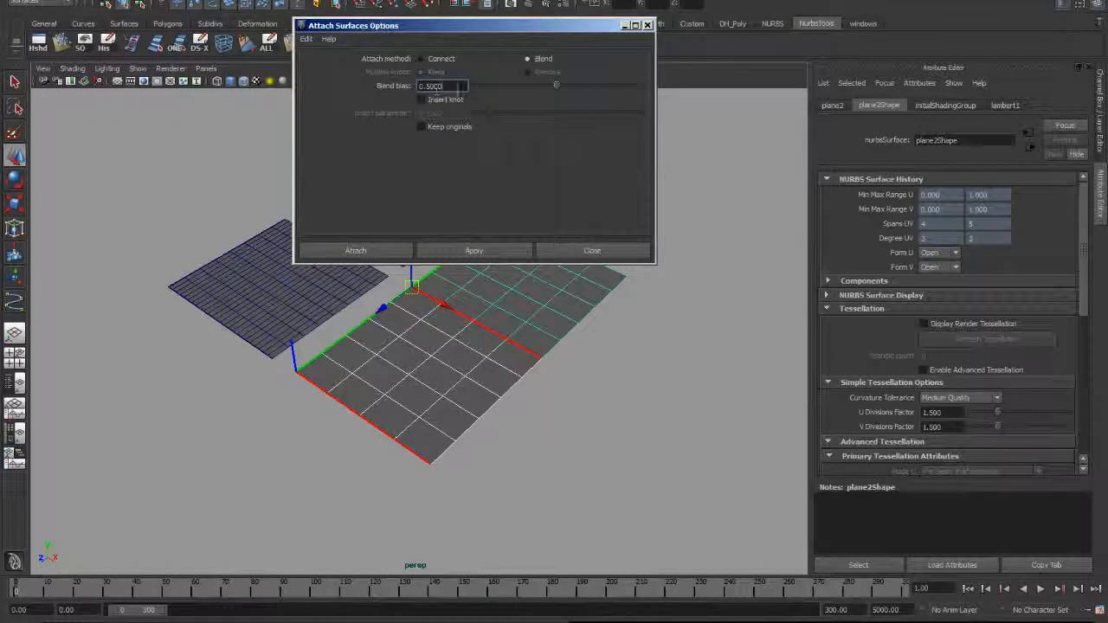
{"action": "left_click", "coordinate": [528, 58]}
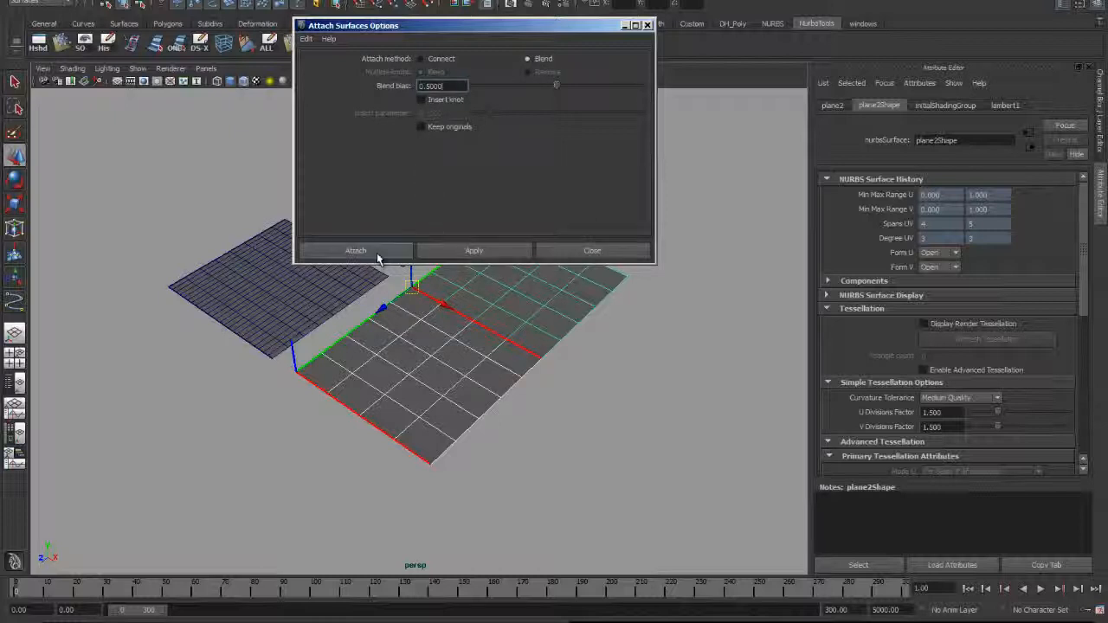
{"action": "left_click", "coordinate": [355, 249]}
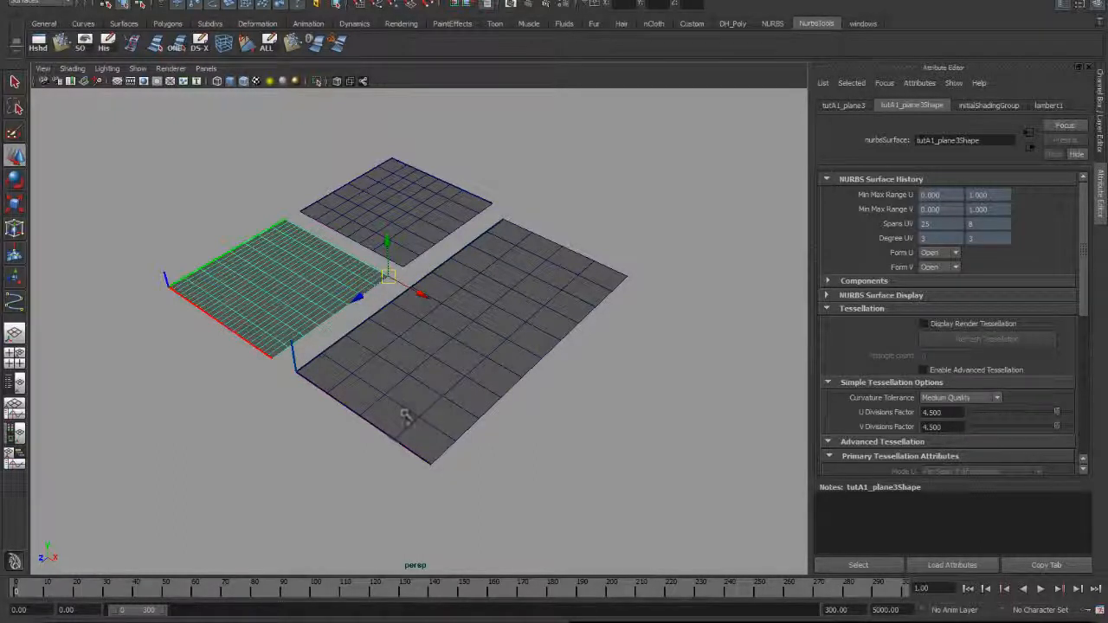
{"action": "mouse_move", "coordinate": [322, 270]}
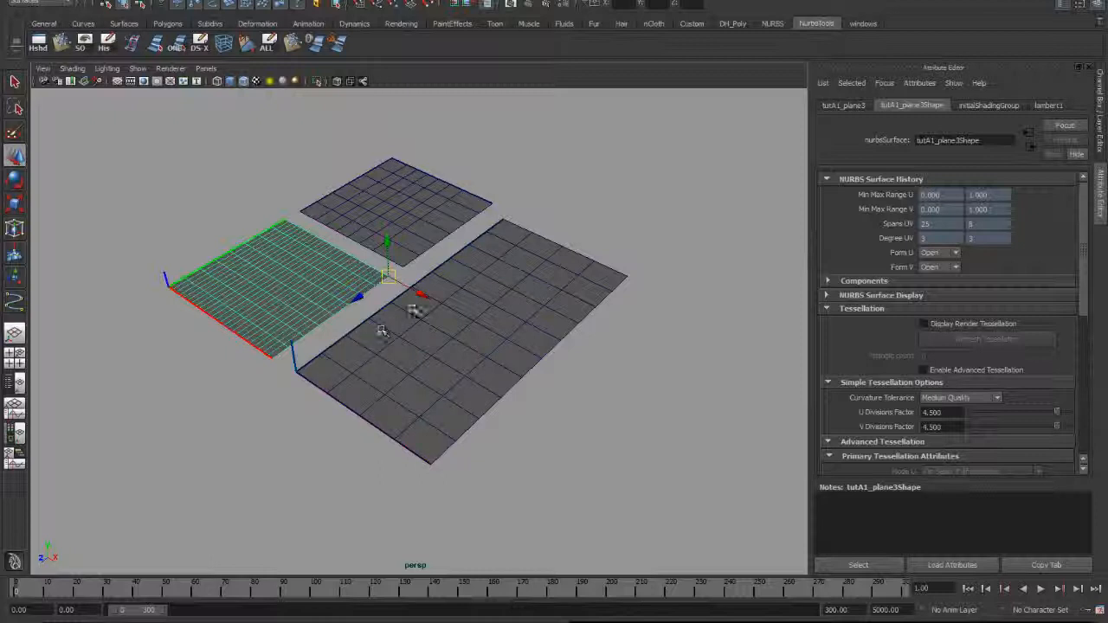
{"action": "mouse_move", "coordinate": [412, 299]}
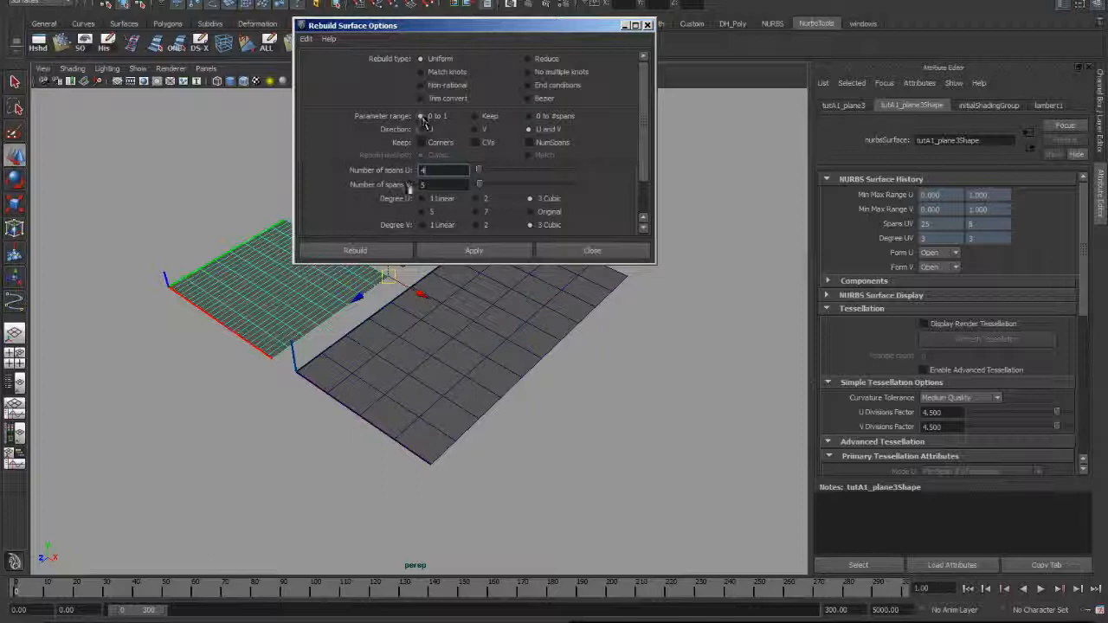
Adjust the Number of spans U/V for the dense plane's 0-to-1 rebuild.
{"action": "left_click", "coordinate": [593, 249]}
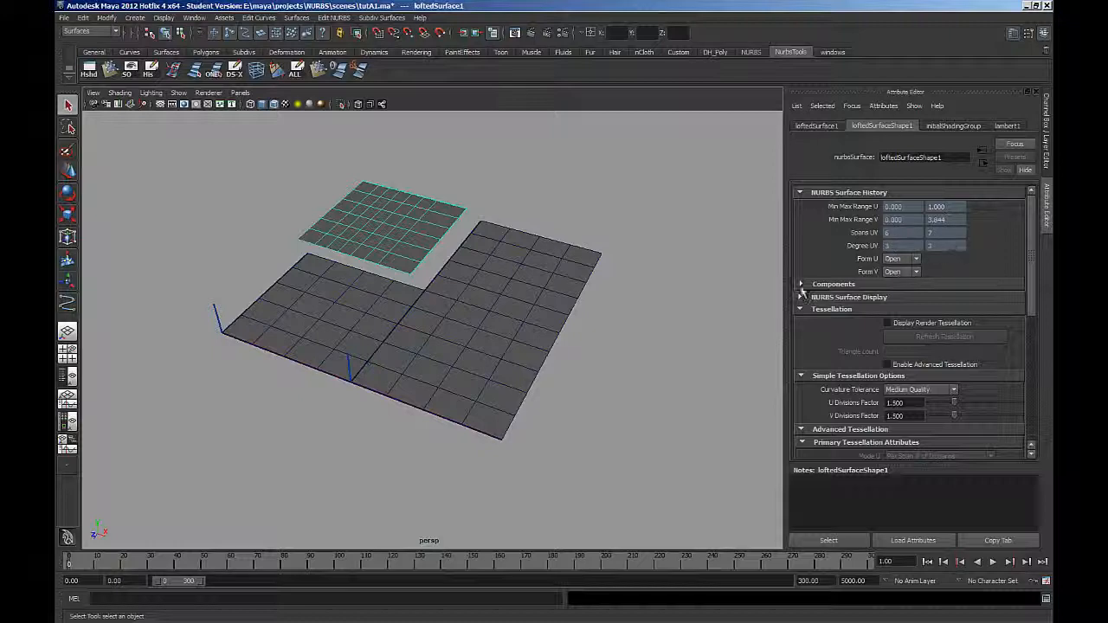
{"action": "mouse_move", "coordinate": [520, 350]}
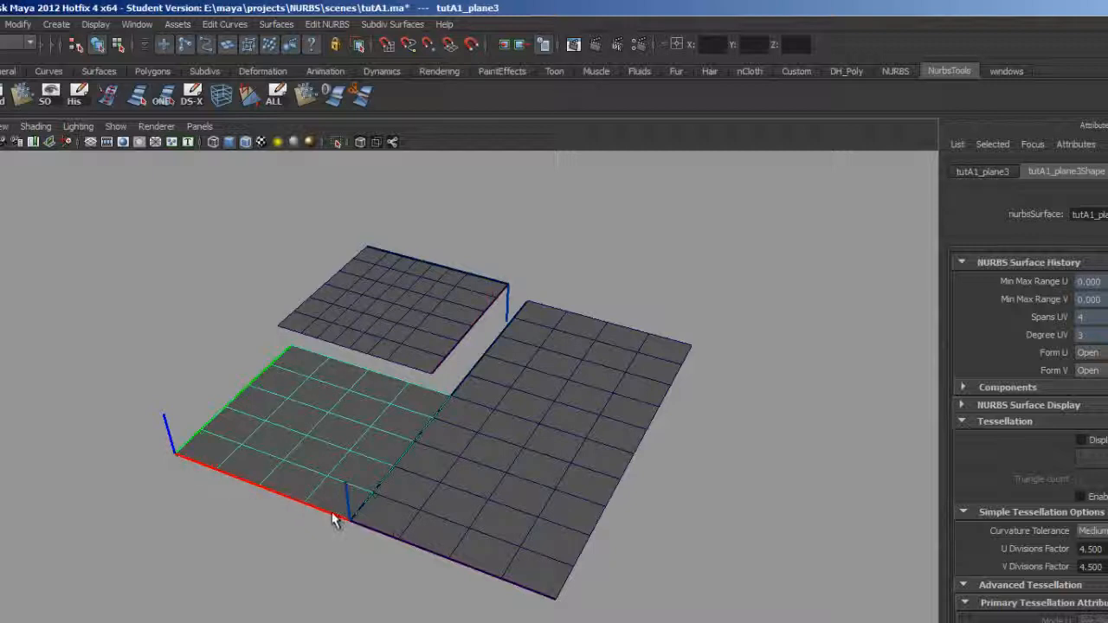
{"action": "mouse_move", "coordinate": [286, 337]}
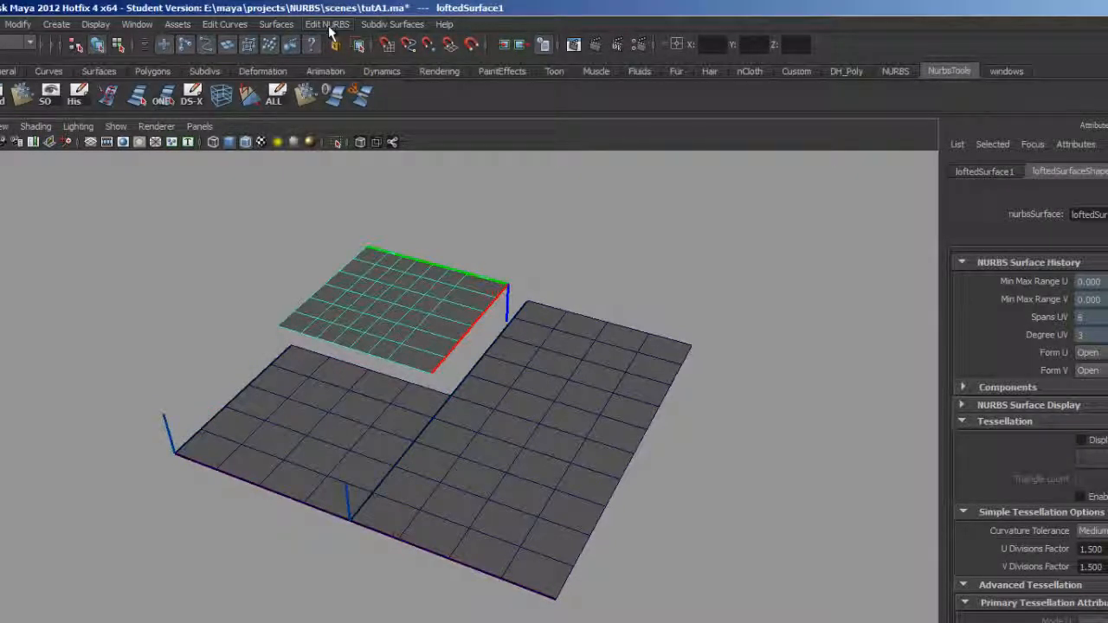
Swap the lofted surface's U and V directions, then choose to reverse along U.
{"action": "left_click", "coordinate": [327, 24]}
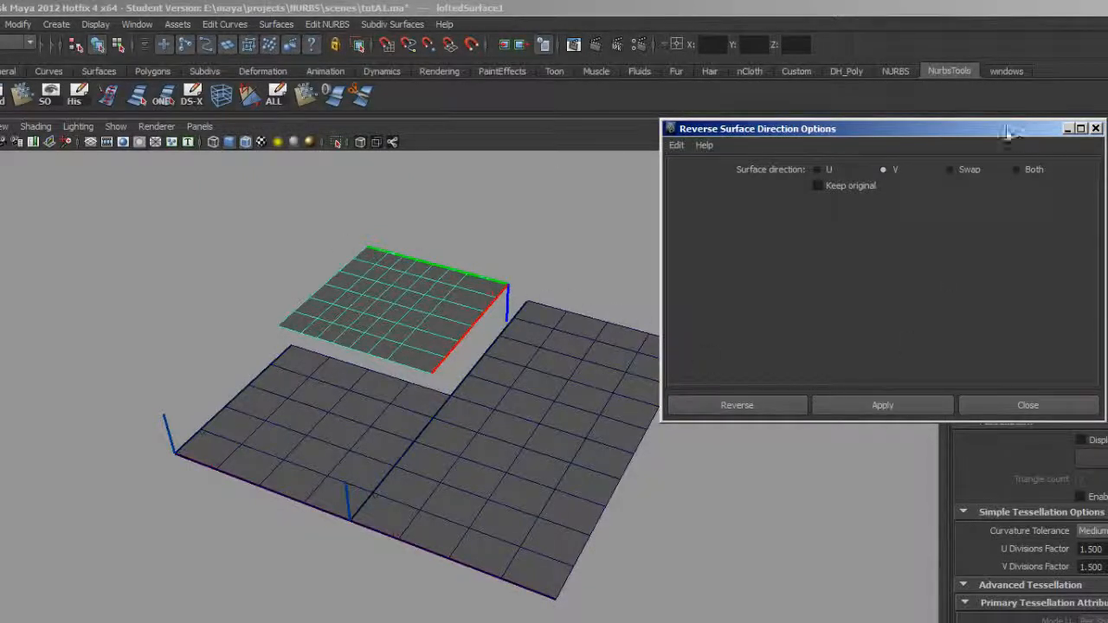
{"action": "left_click", "coordinate": [949, 170]}
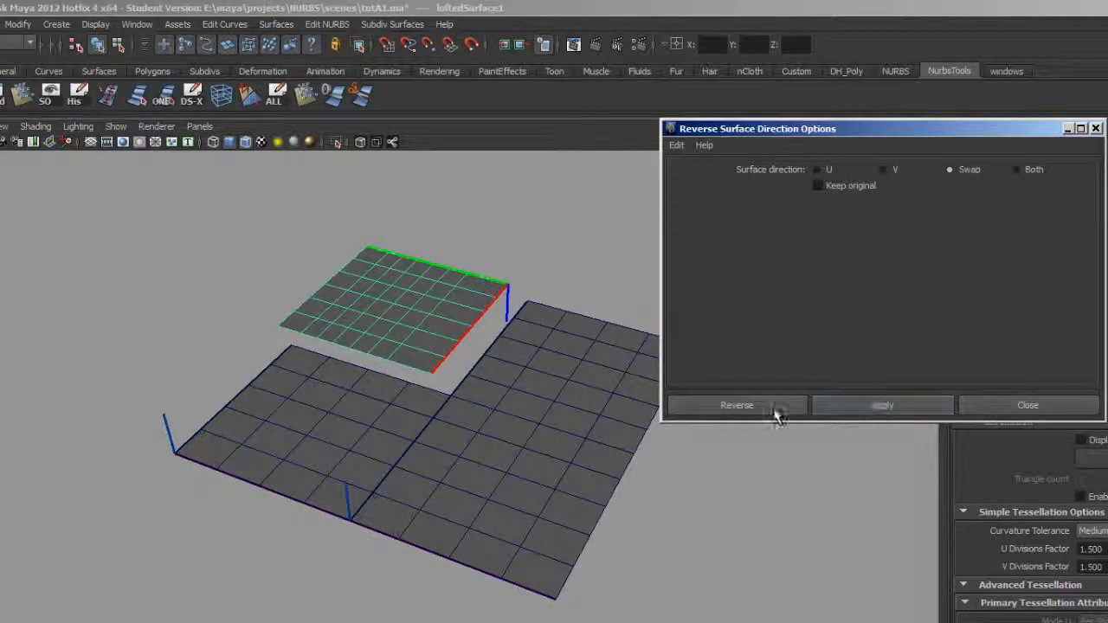
{"action": "left_click", "coordinate": [737, 405]}
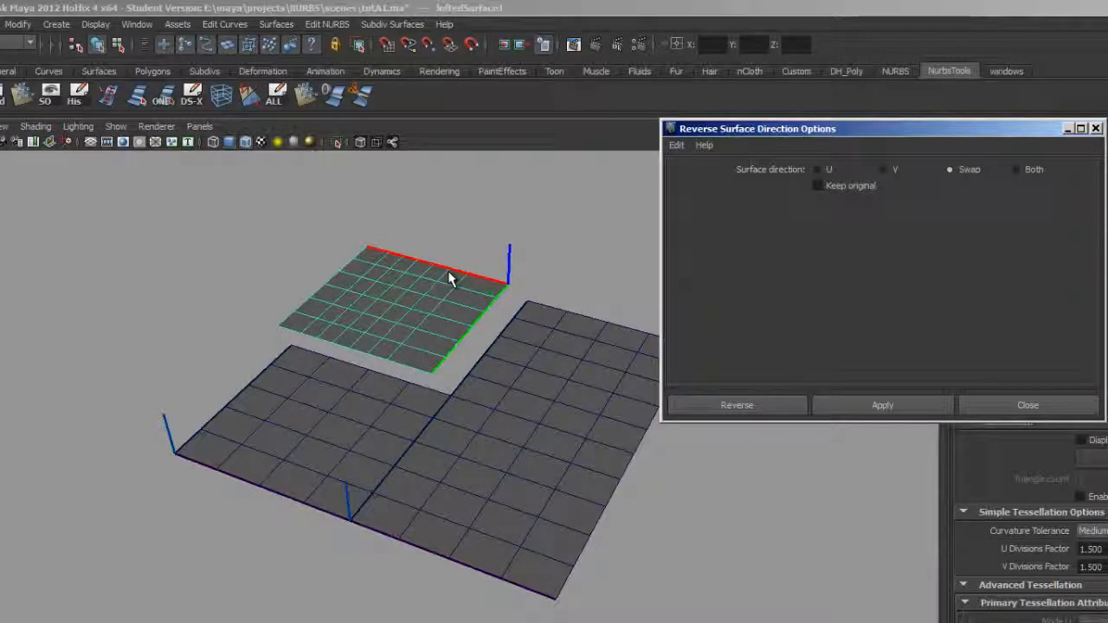
{"action": "left_click", "coordinate": [817, 170]}
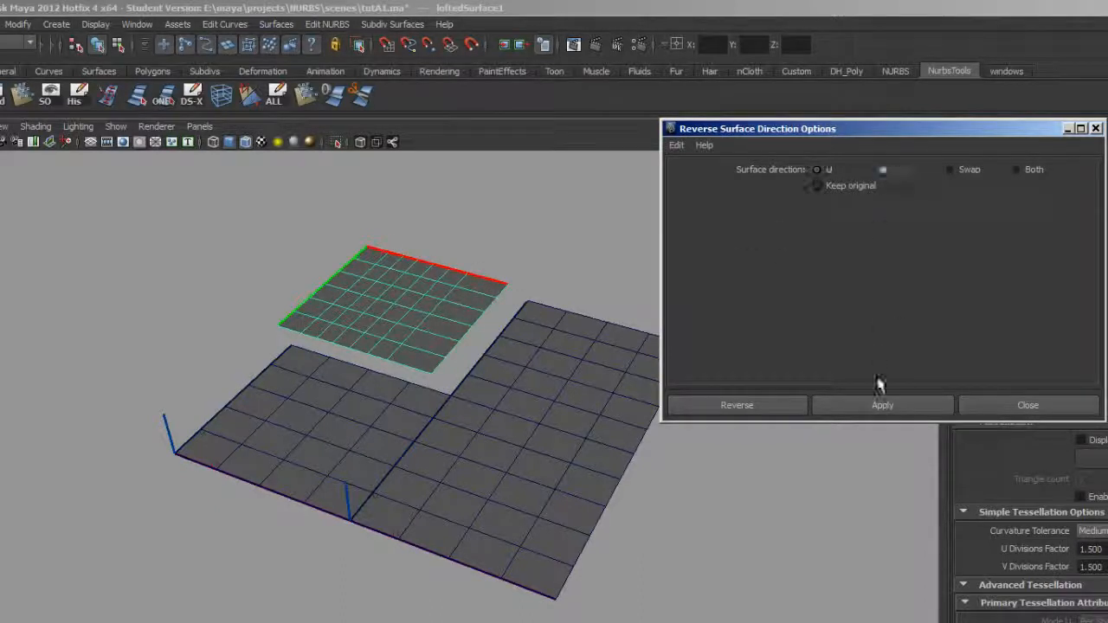
Reverse the small surface along V so its red edge faces the larger planes.
{"action": "left_click", "coordinate": [883, 170]}
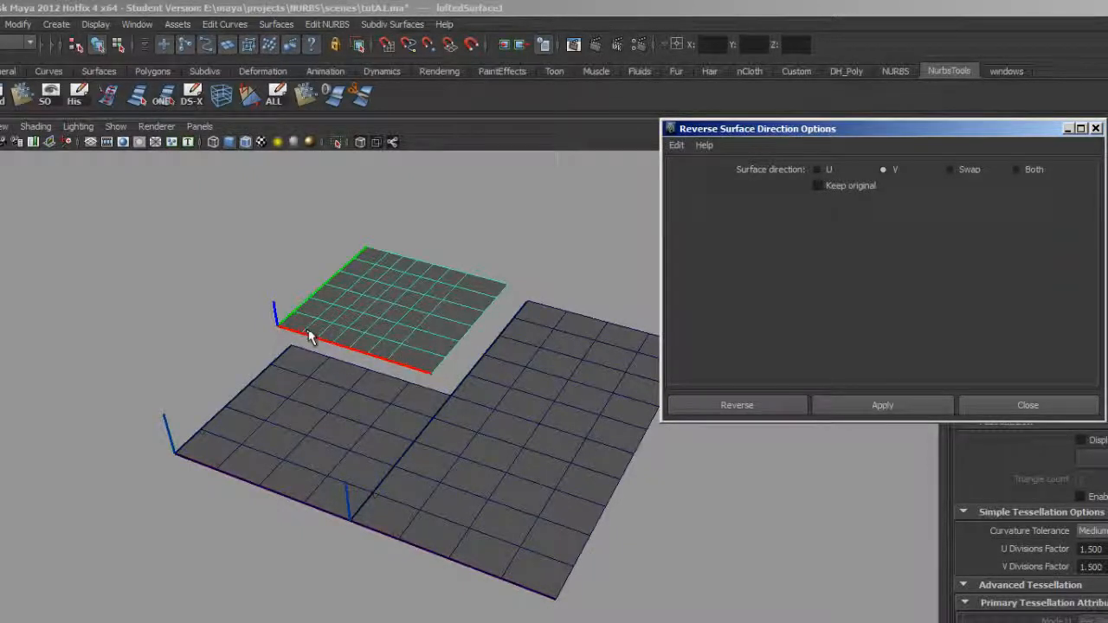
{"action": "mouse_move", "coordinate": [353, 378]}
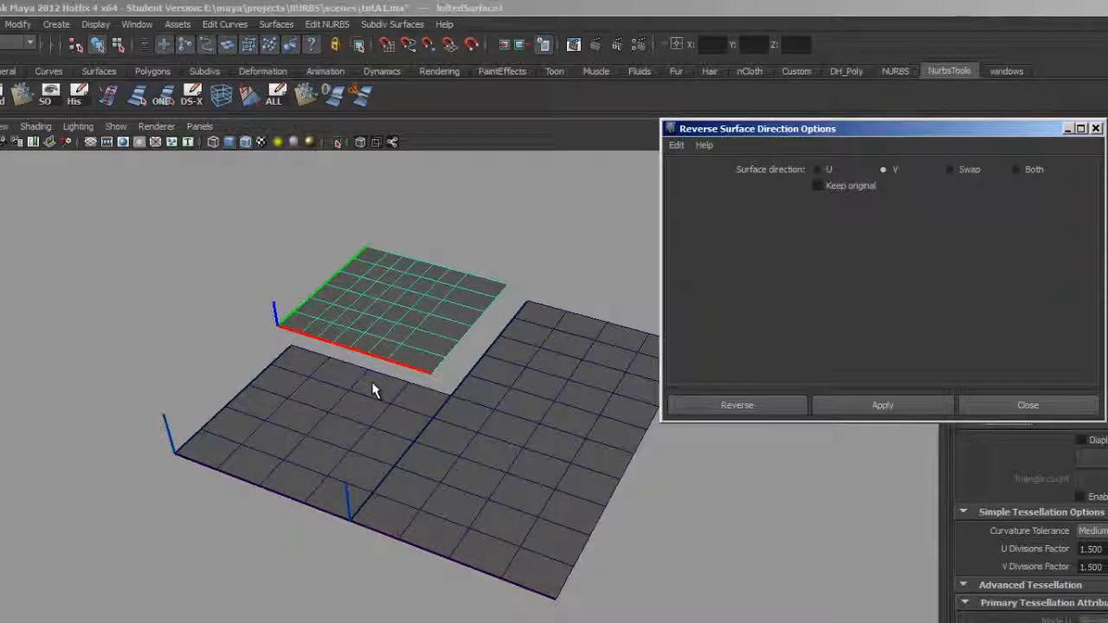
{"action": "mouse_move", "coordinate": [474, 326]}
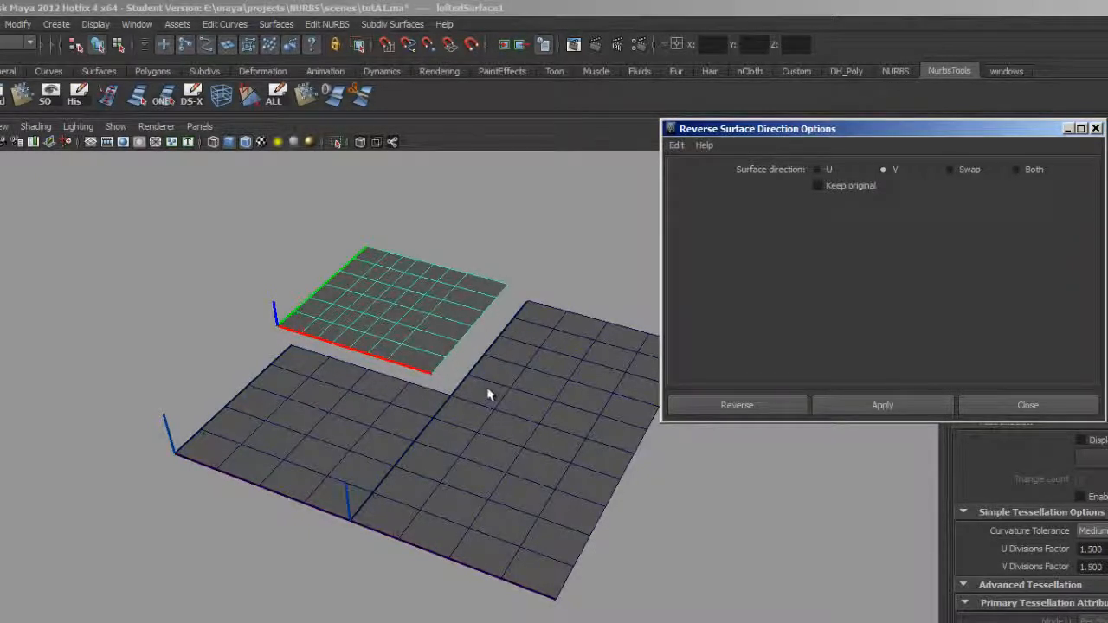
{"action": "mouse_move", "coordinate": [571, 325]}
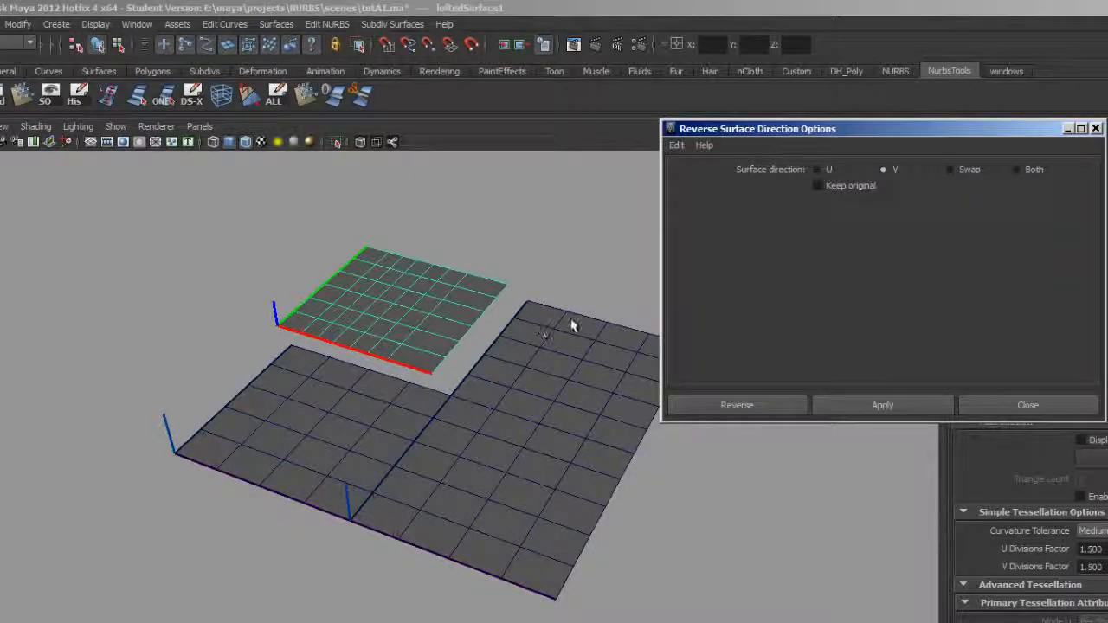
Bring up the Rebuild Surface settings for the small lofted surface.
{"action": "left_click", "coordinate": [1028, 405]}
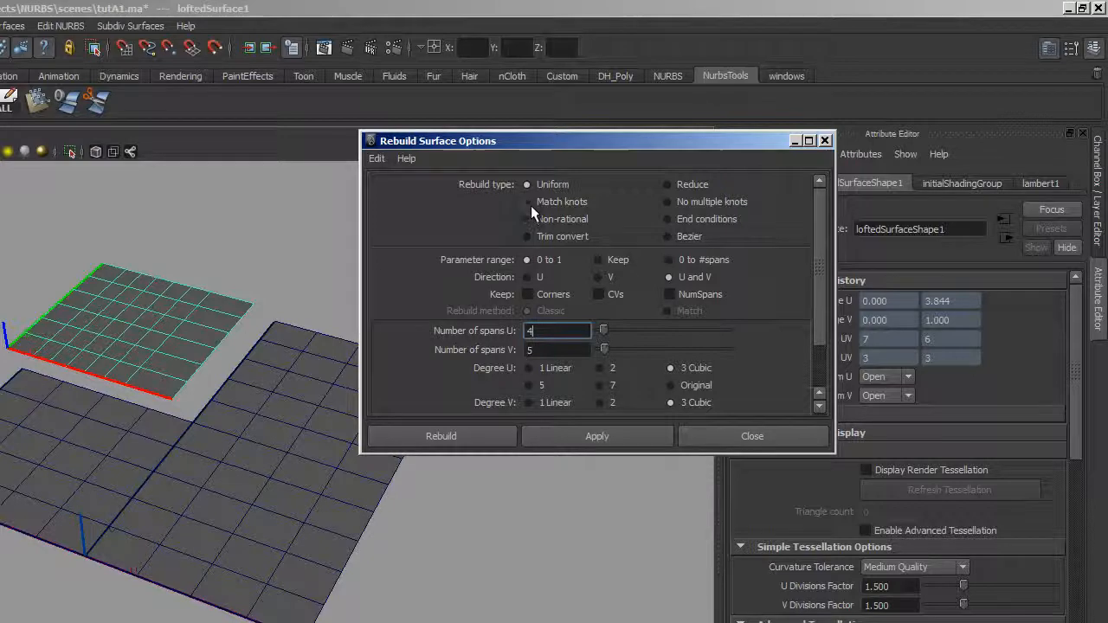
{"action": "mouse_move", "coordinate": [534, 257]}
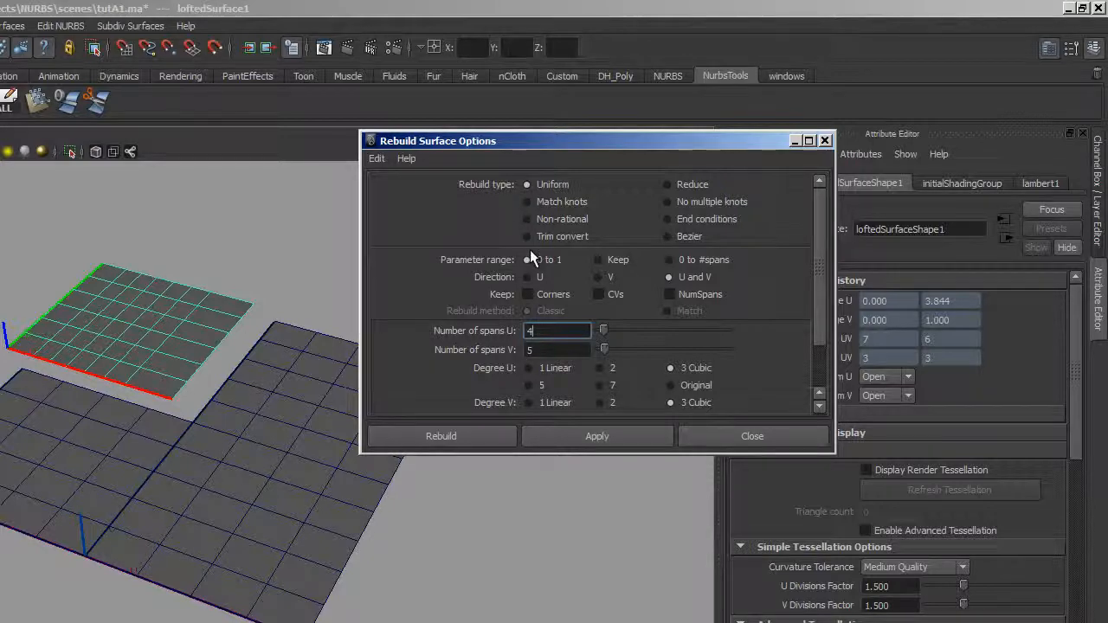
{"action": "mouse_move", "coordinate": [587, 383]}
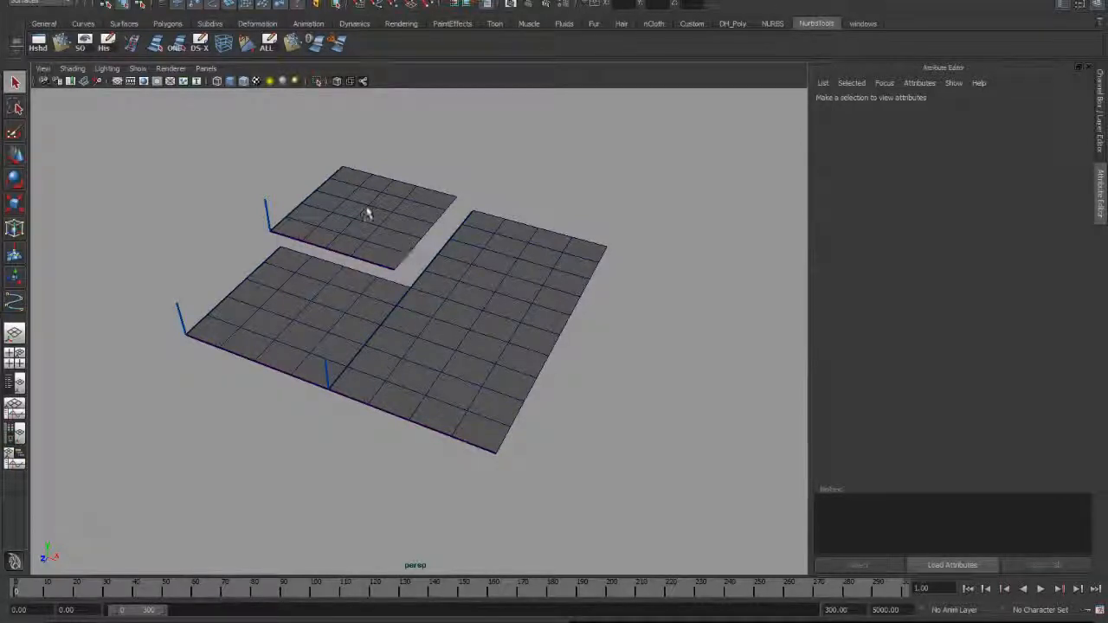
{"action": "mouse_move", "coordinate": [407, 216]}
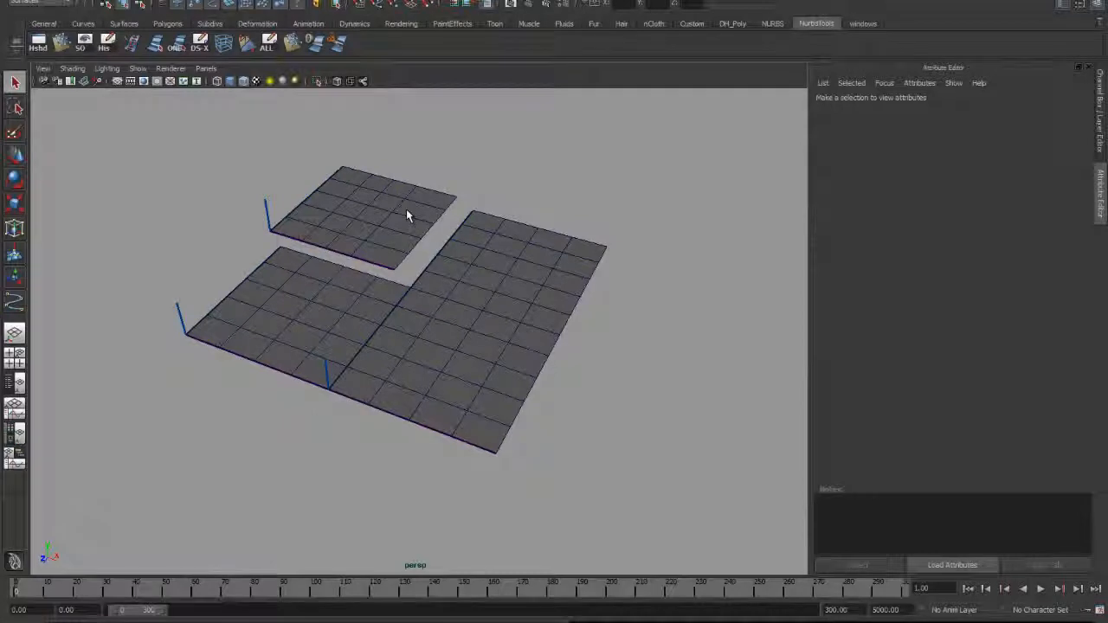
Select the small rebuilt surface for attaching to the larger planes.
{"action": "left_click", "coordinate": [294, 312]}
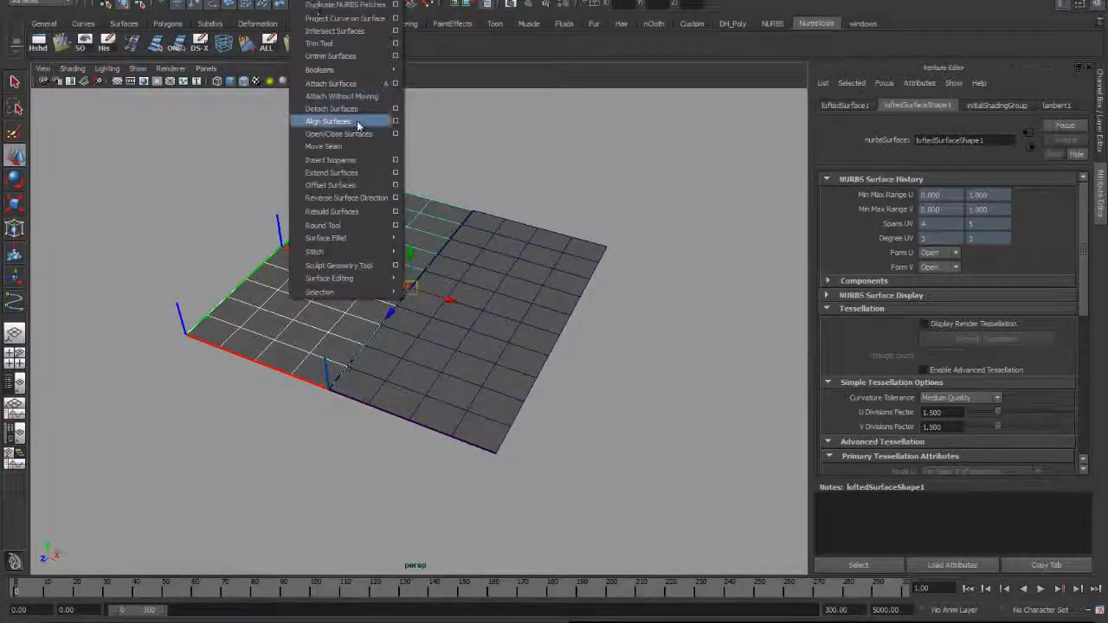
Attach the pieces into one surface tutA1_plane3 and call up its component marking menu.
{"action": "left_click", "coordinate": [329, 121]}
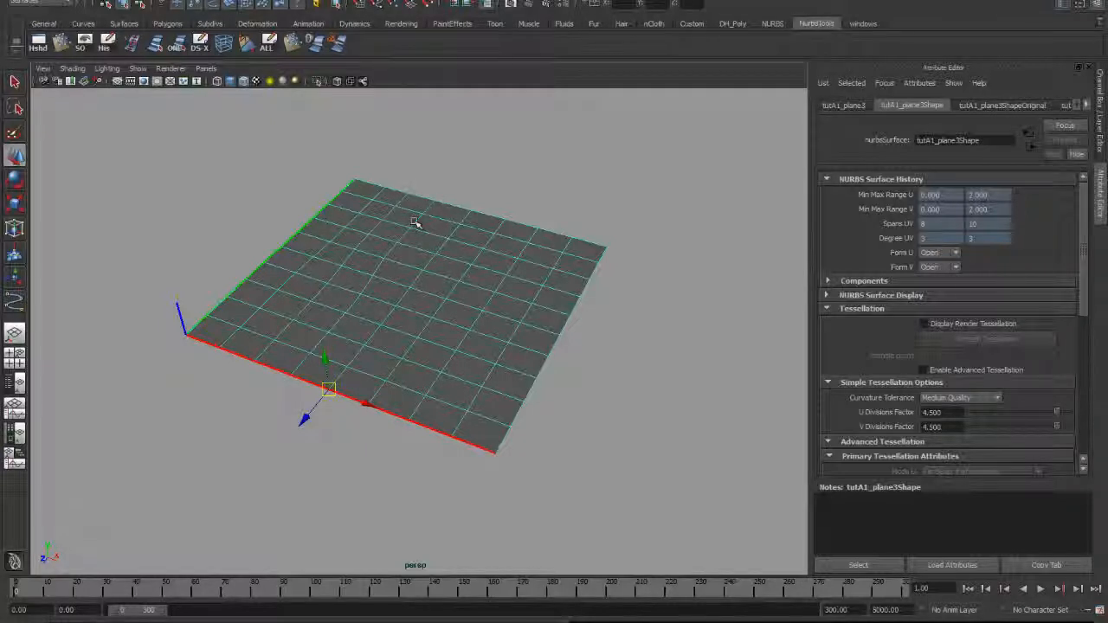
{"action": "right_click", "coordinate": [416, 223]}
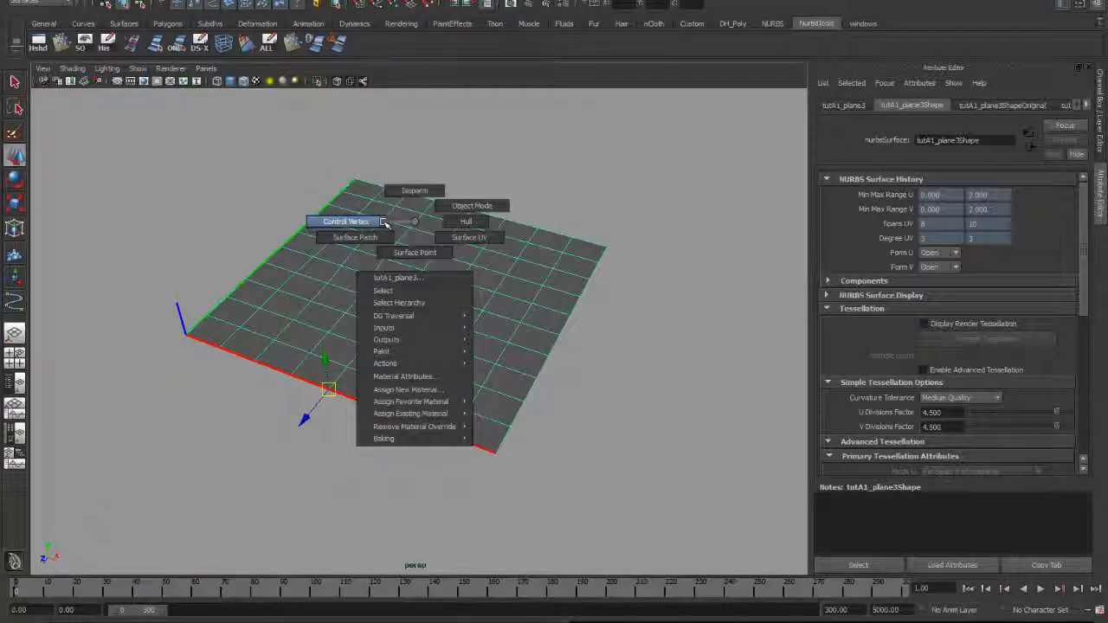